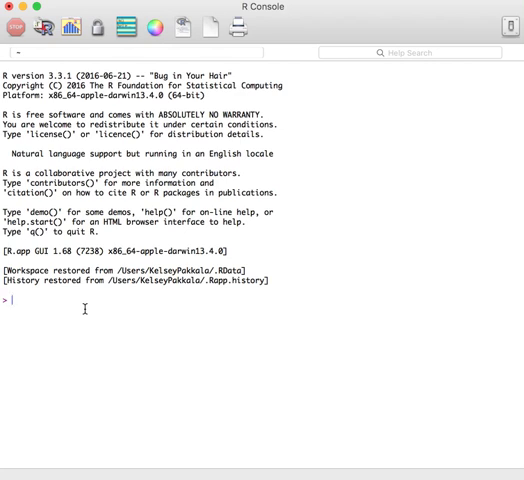
- Run install.packages("praise") to download and install praise from CRAN
text(install.)
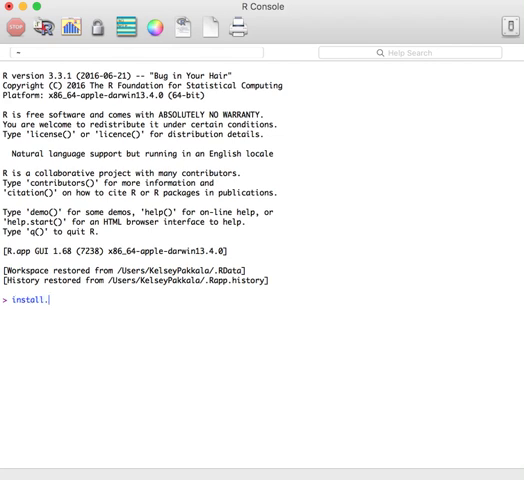
text(packages(")
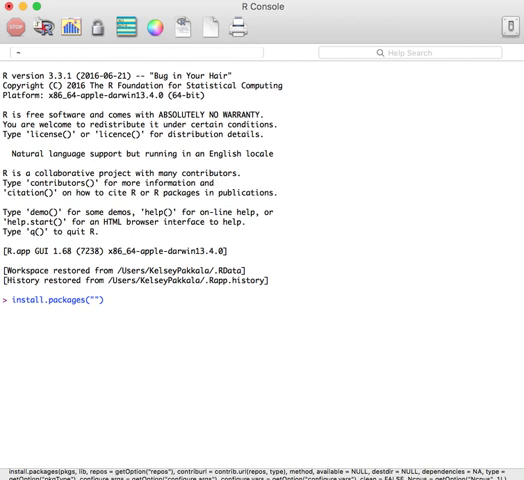
text(praise)
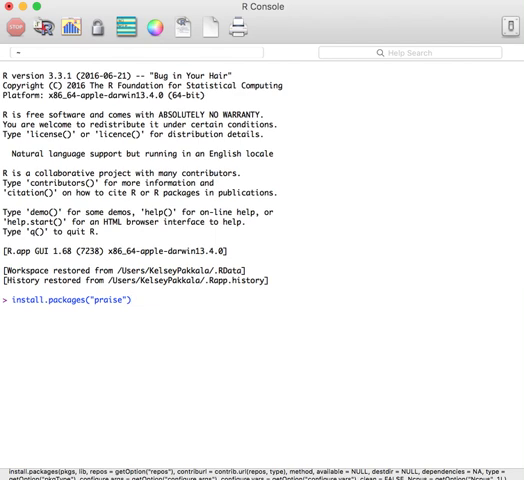
key(Return)
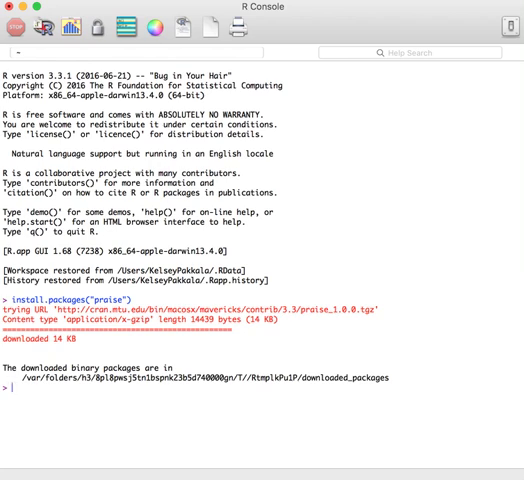
- Run library("praise") to load the package into the session
text(library(")
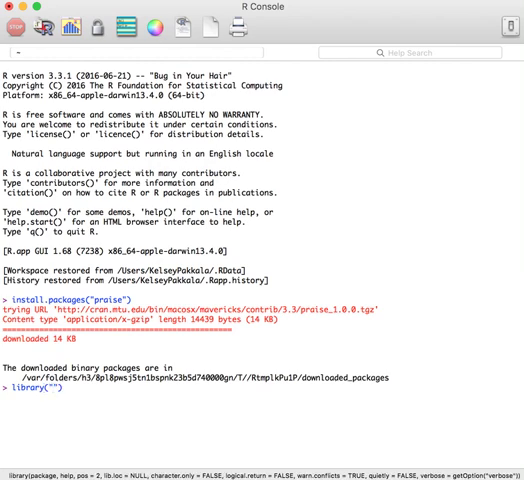
text(praise)
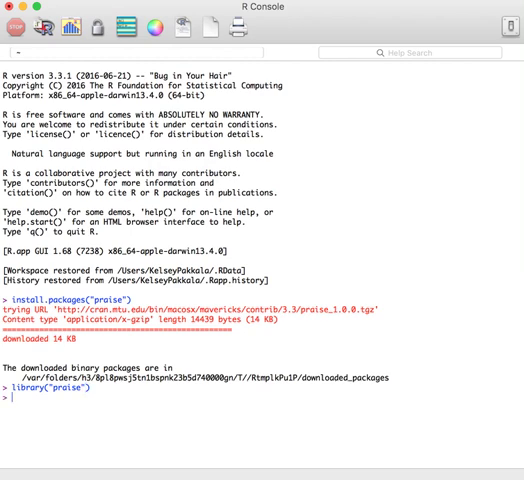
key(Return)
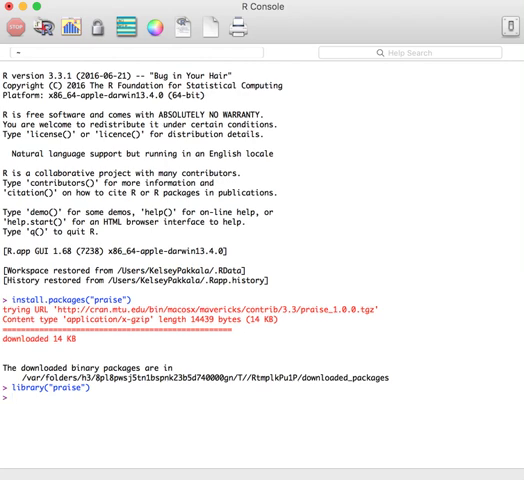
- Run praise() so it returns the compliment "You are hunky-dory!"
text(praise()
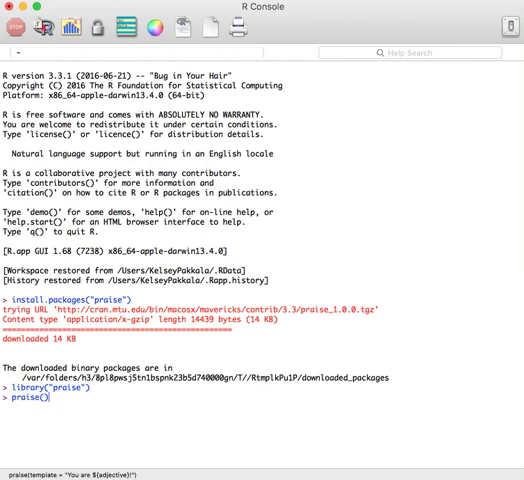
key(Return)
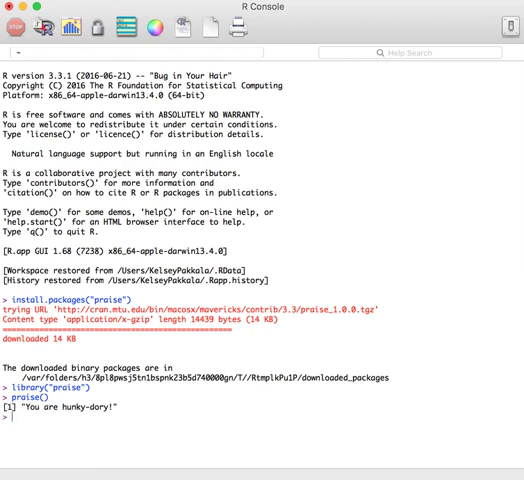